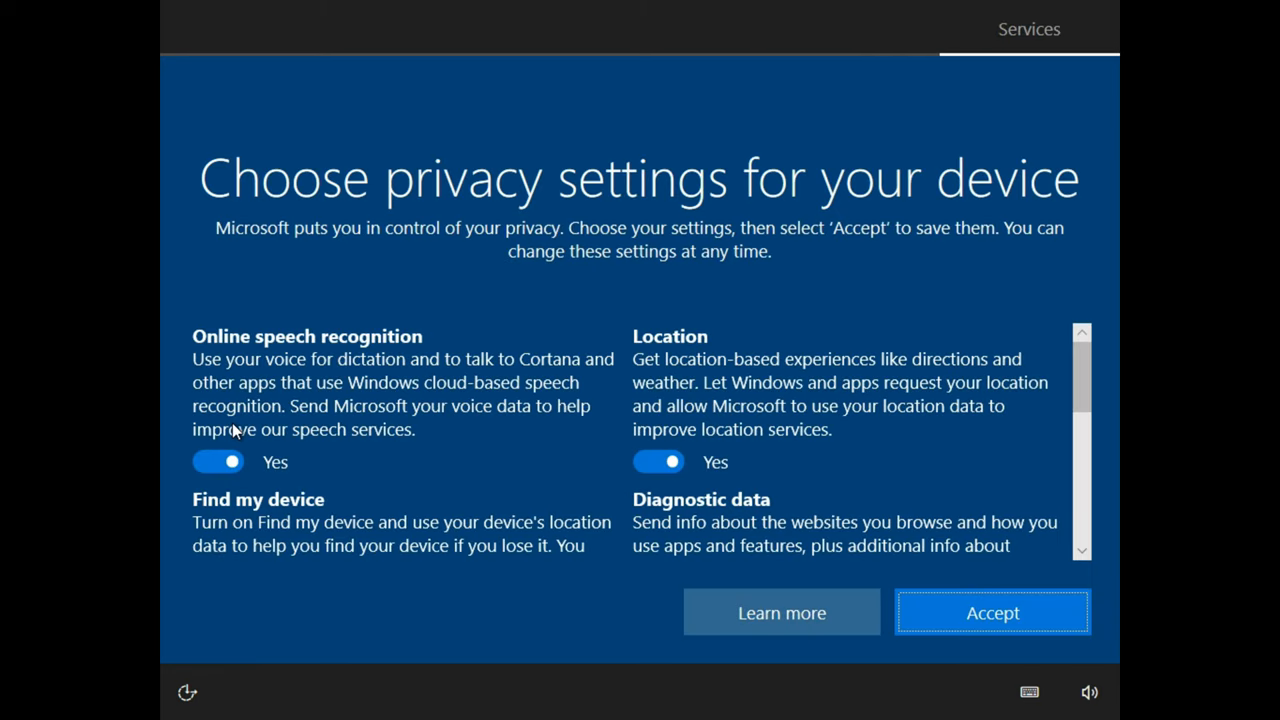
# - Change text and app scaling to 100% in Display settings, then check Windows Update status
pyautogui.click(218, 460)
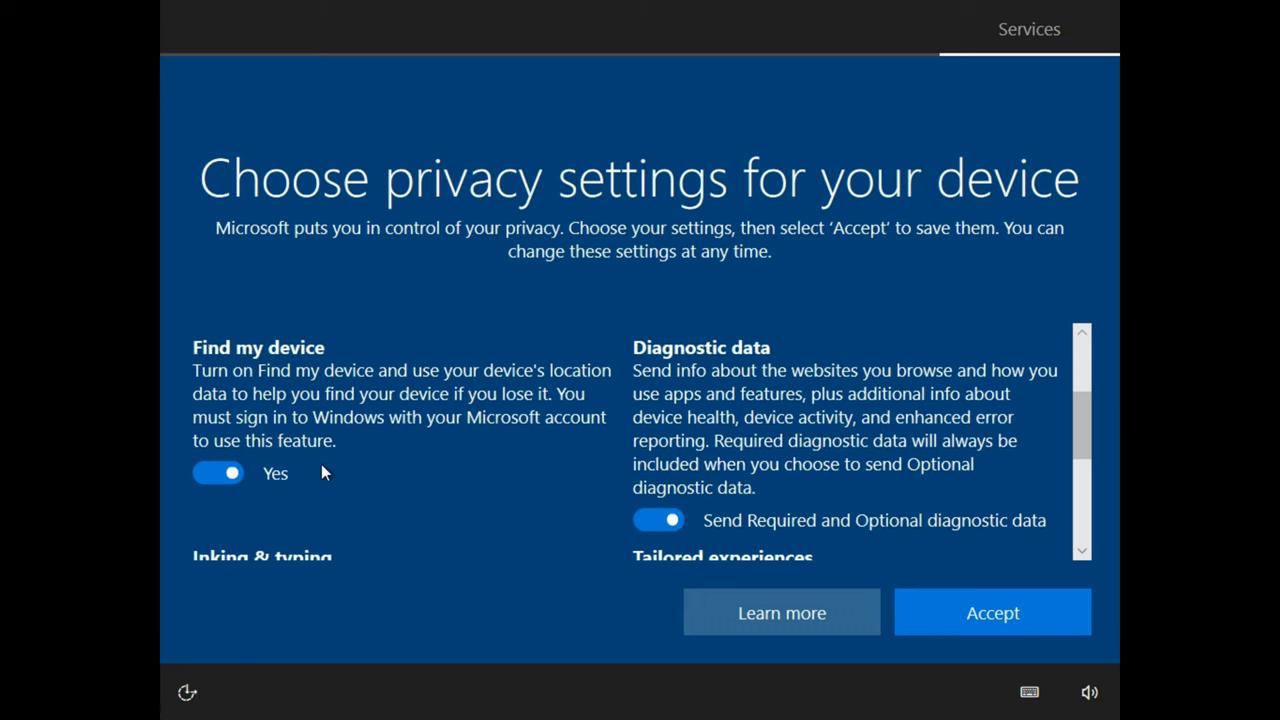
pyautogui.click(992, 612)
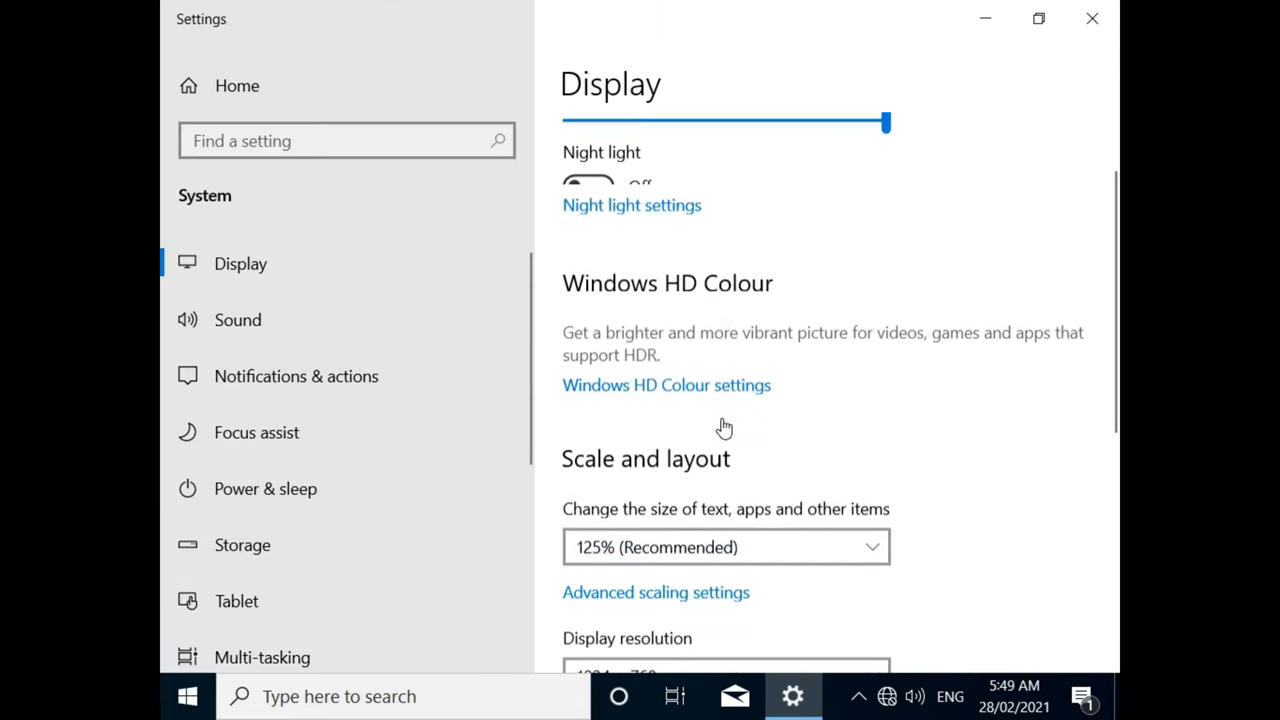
pyautogui.click(724, 548)
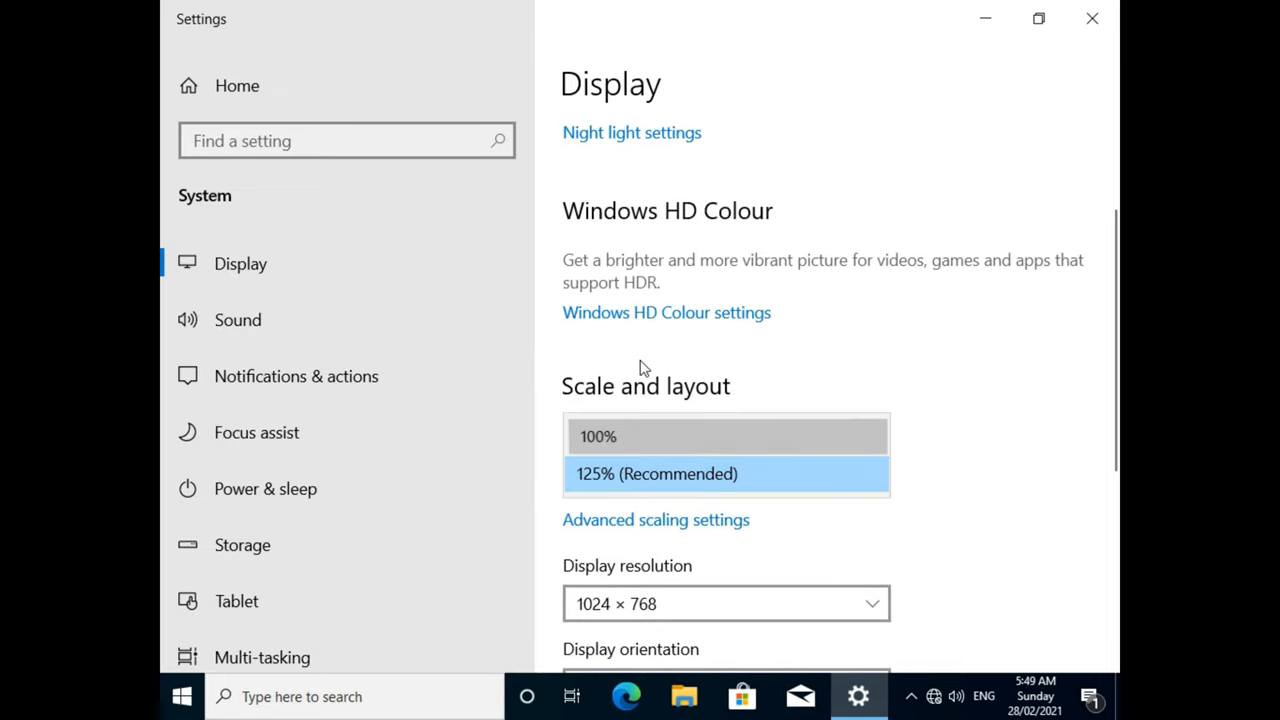
pyautogui.click(596, 436)
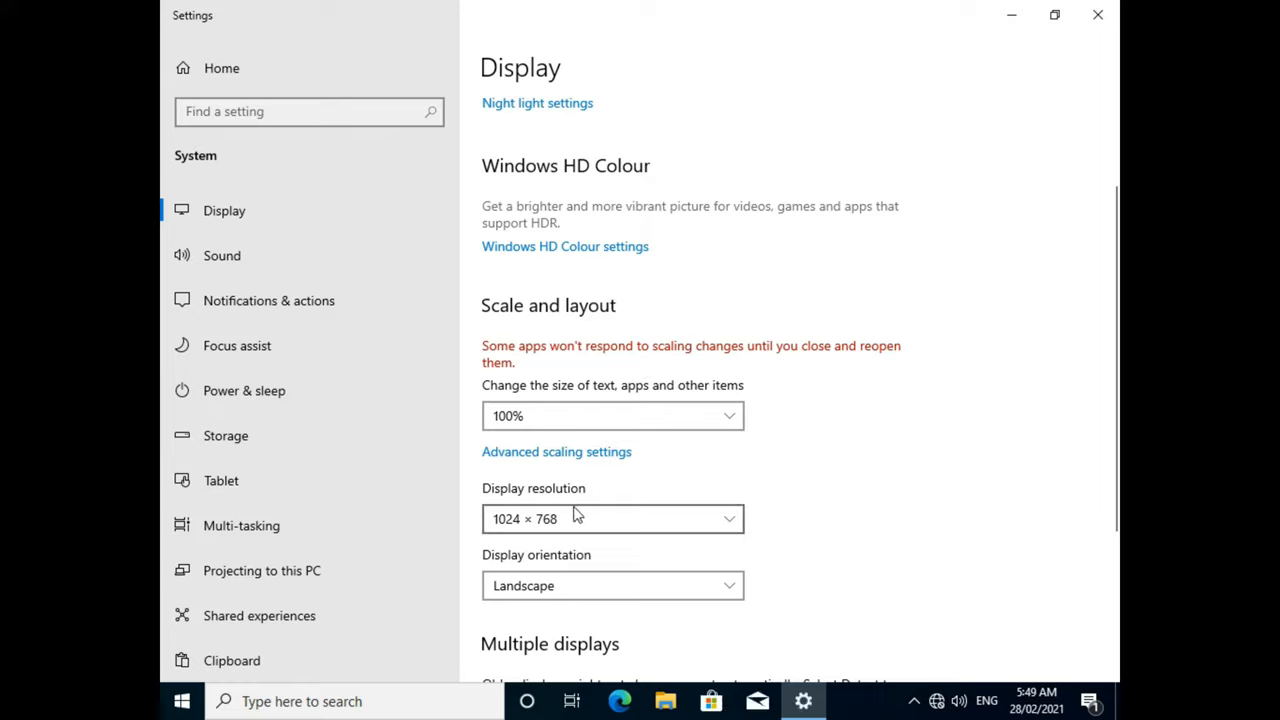
pyautogui.click(612, 518)
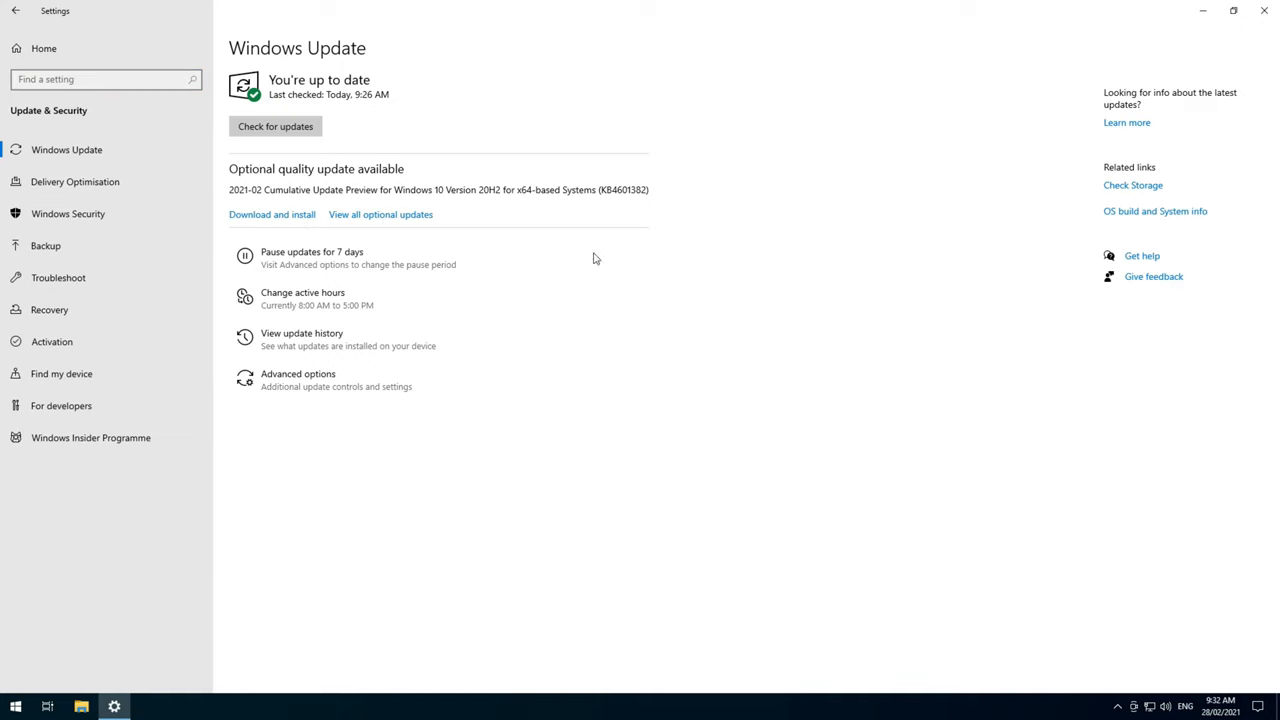
pyautogui.moveTo(616, 264)
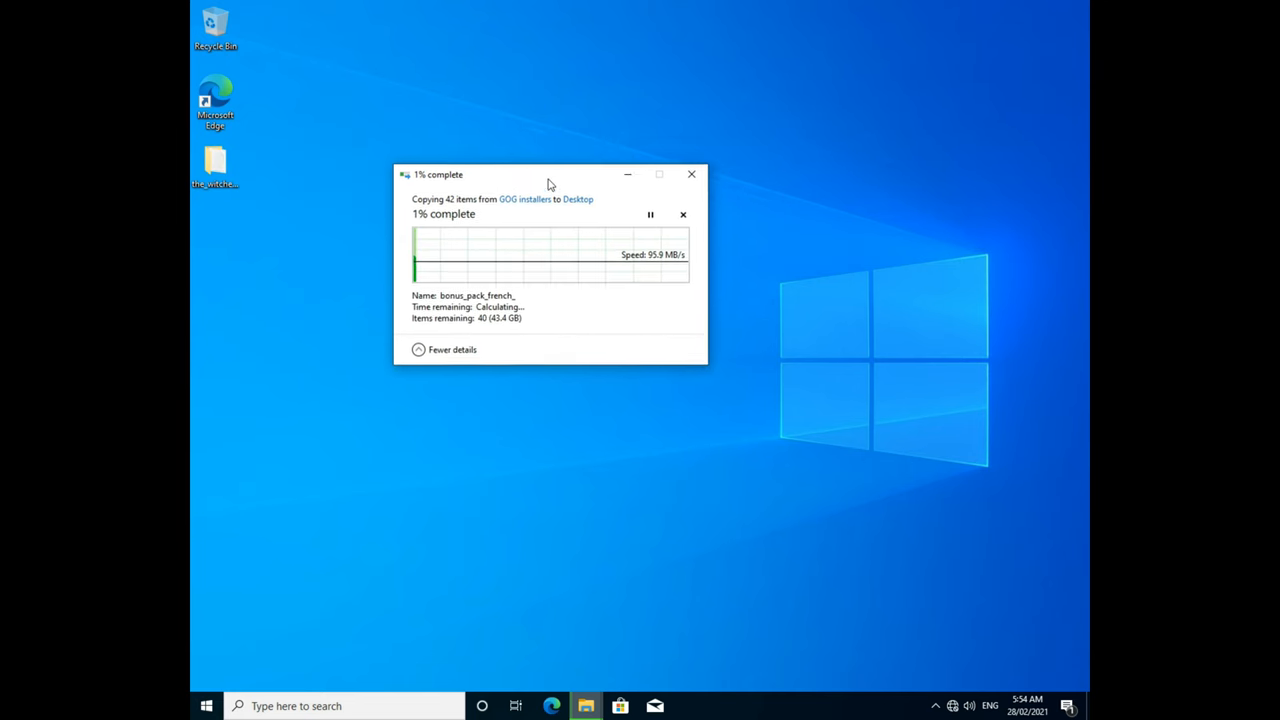
# - Drag the 42 GOG installer items onto the Desktop to start copying them
pyautogui.moveTo(500, 174); pyautogui.dragTo(568, 186)
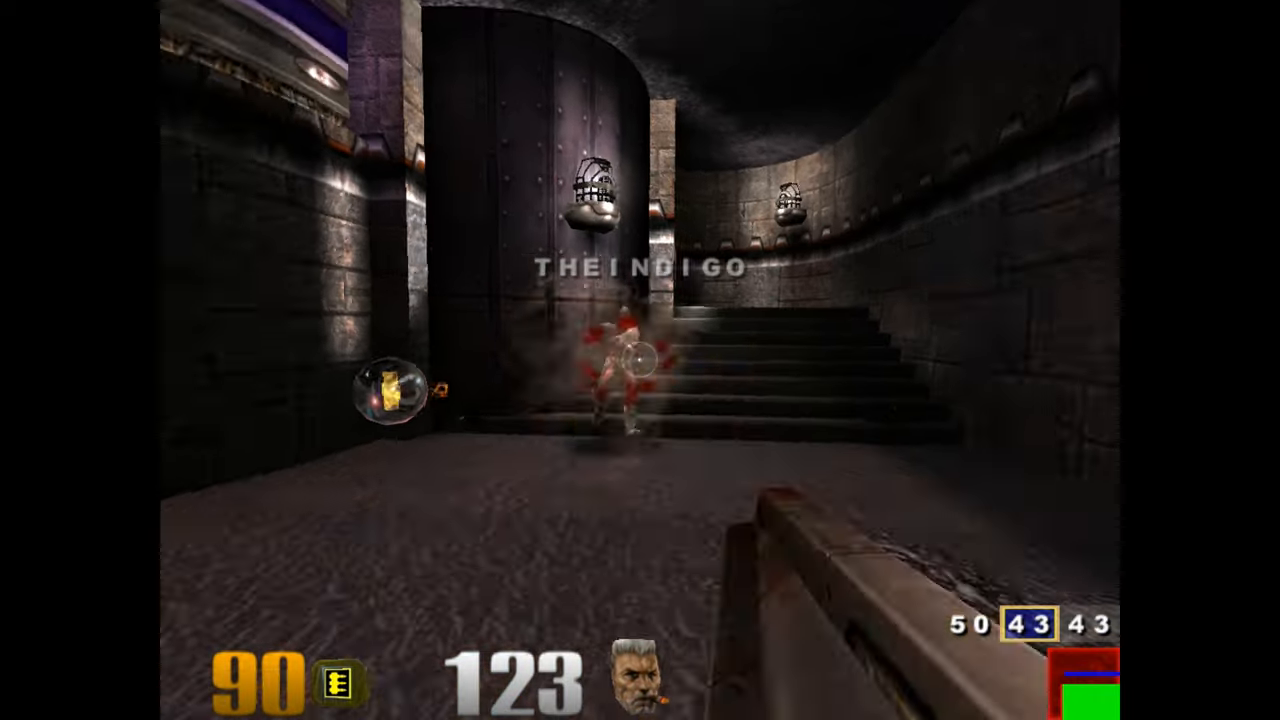
# - Fire at the bot opponent in the Quake III Arena match
pyautogui.click(640, 360)
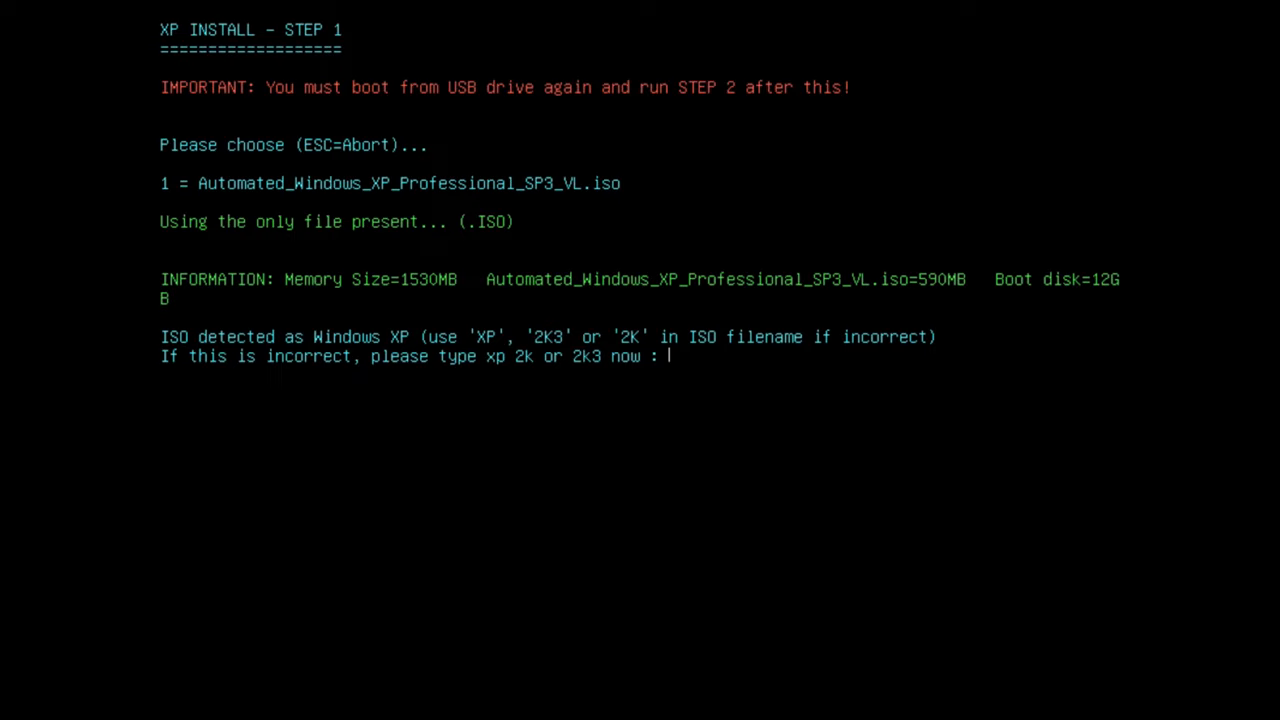
# - Accept the detected XP Professional SP3 ISO and keep Windows XP drivers to continue the install
pyautogui.press('enter')
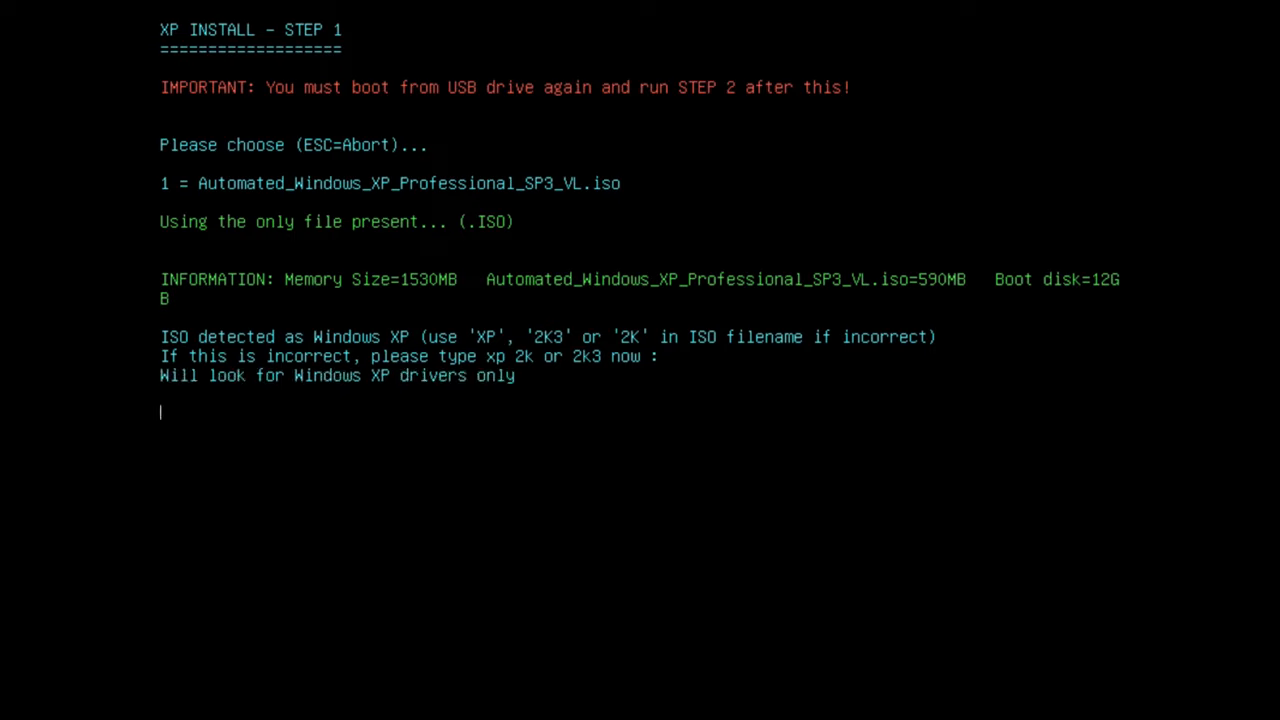
pyautogui.press('enter')
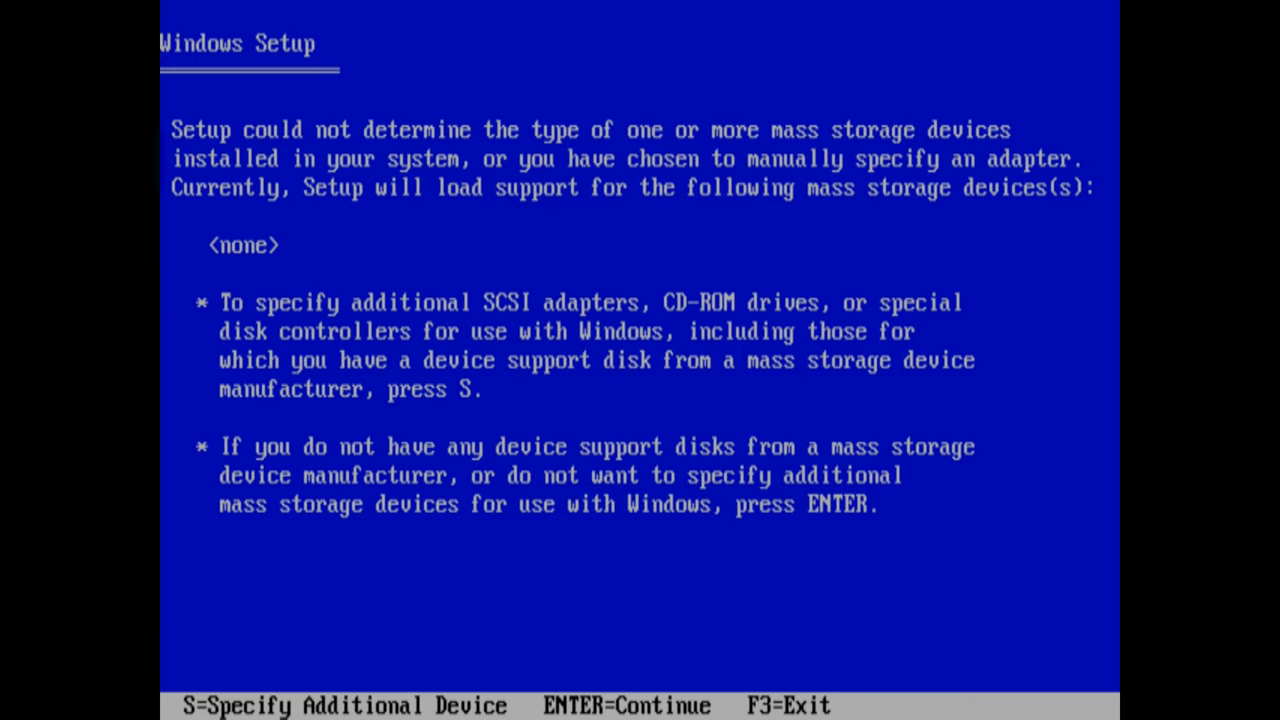
# - Specify an additional device and load the VIA StorX Controller Series (Windows XP) driver
pyautogui.press('s')
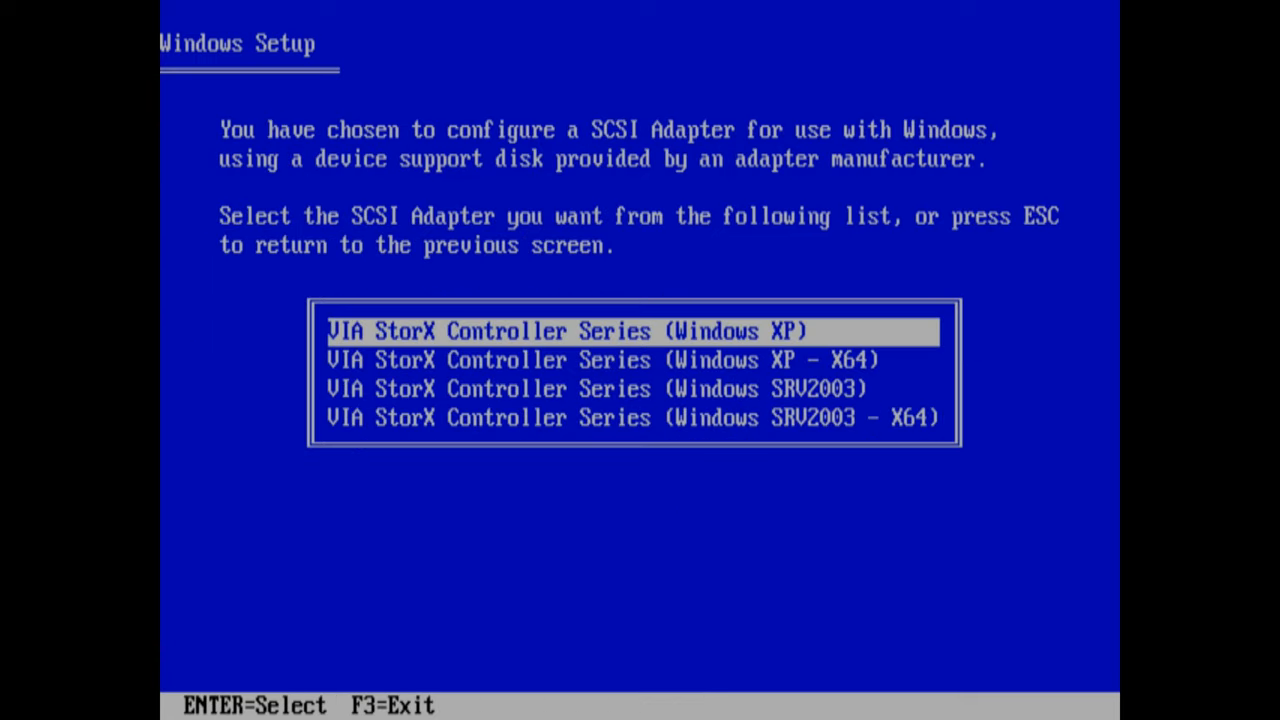
pyautogui.press('enter')
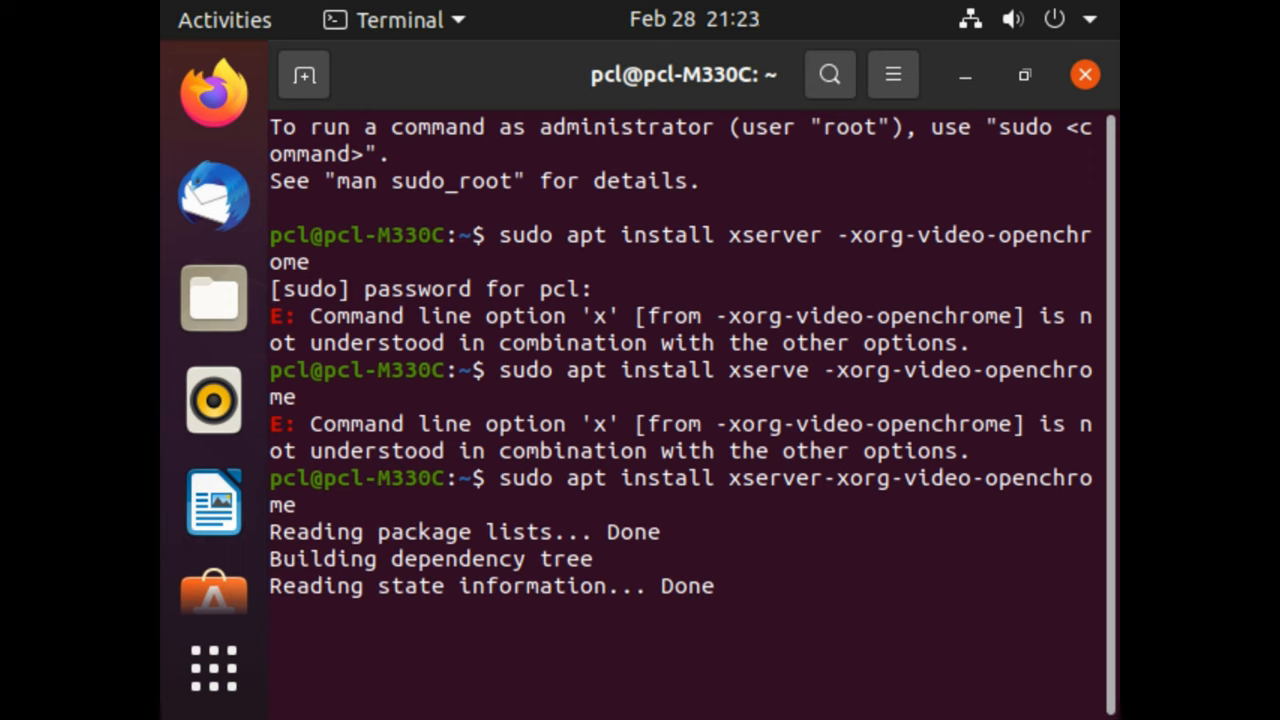
# - Confirm the apt install of xserver-xorg-video-openchrome
pyautogui.press('Return')
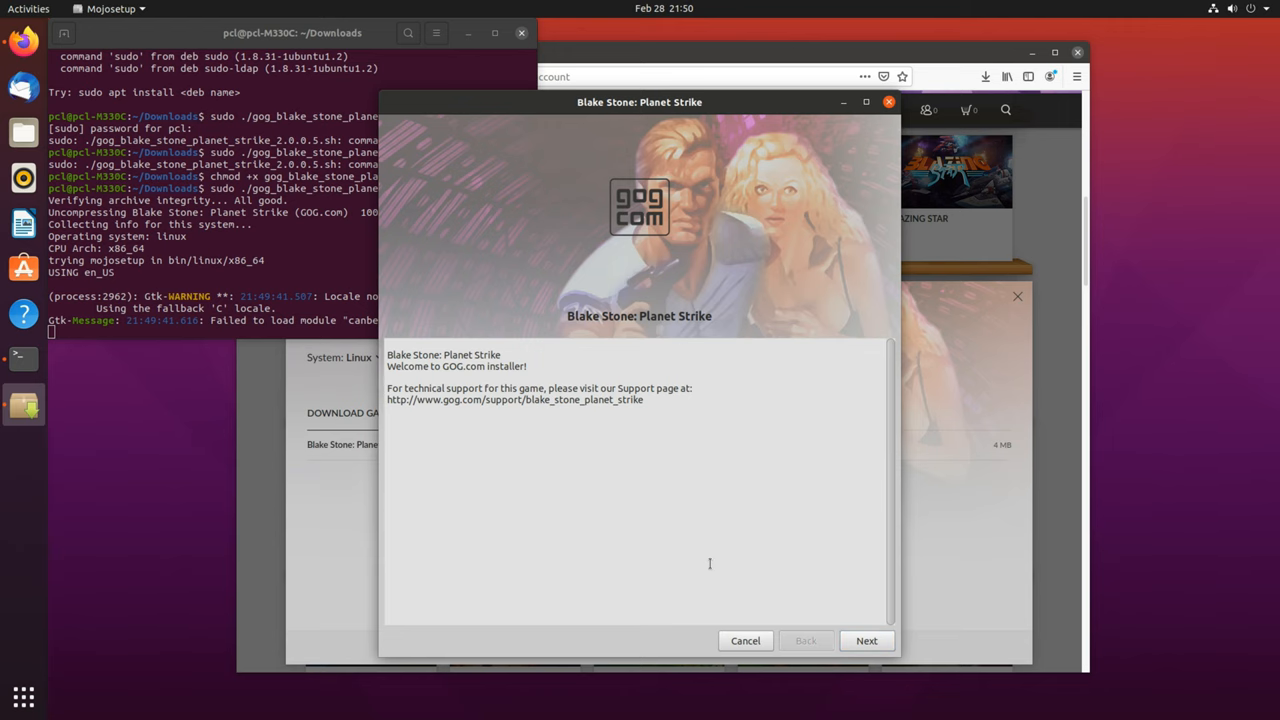
# - Advance past the welcome page and accept the Blake Stone: Planet Strike license
pyautogui.click(866, 640)
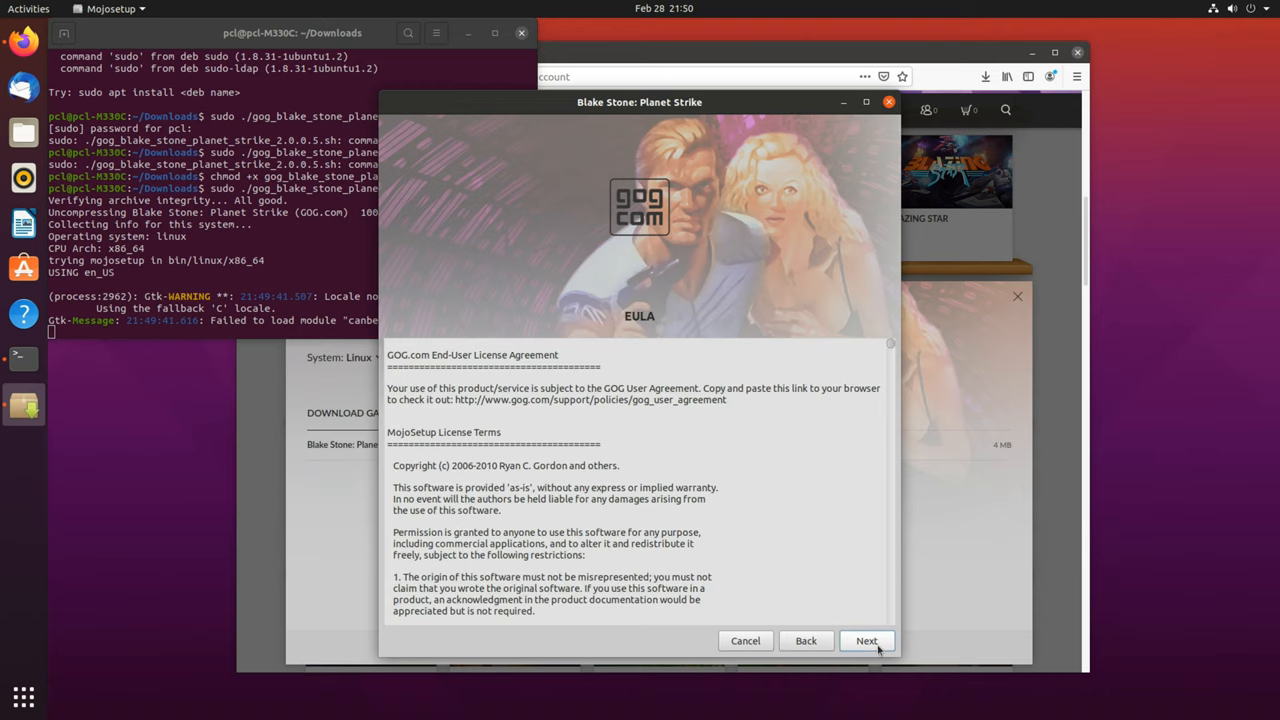
pyautogui.click(866, 640)
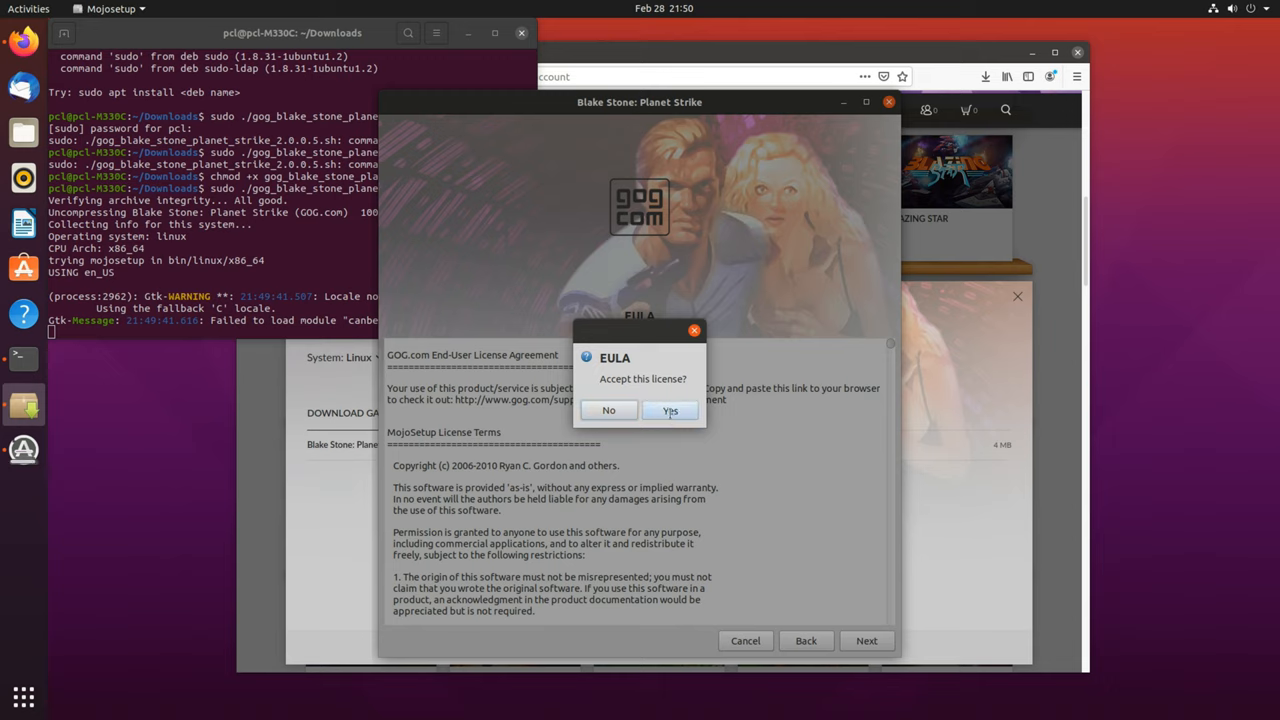
pyautogui.click(670, 410)
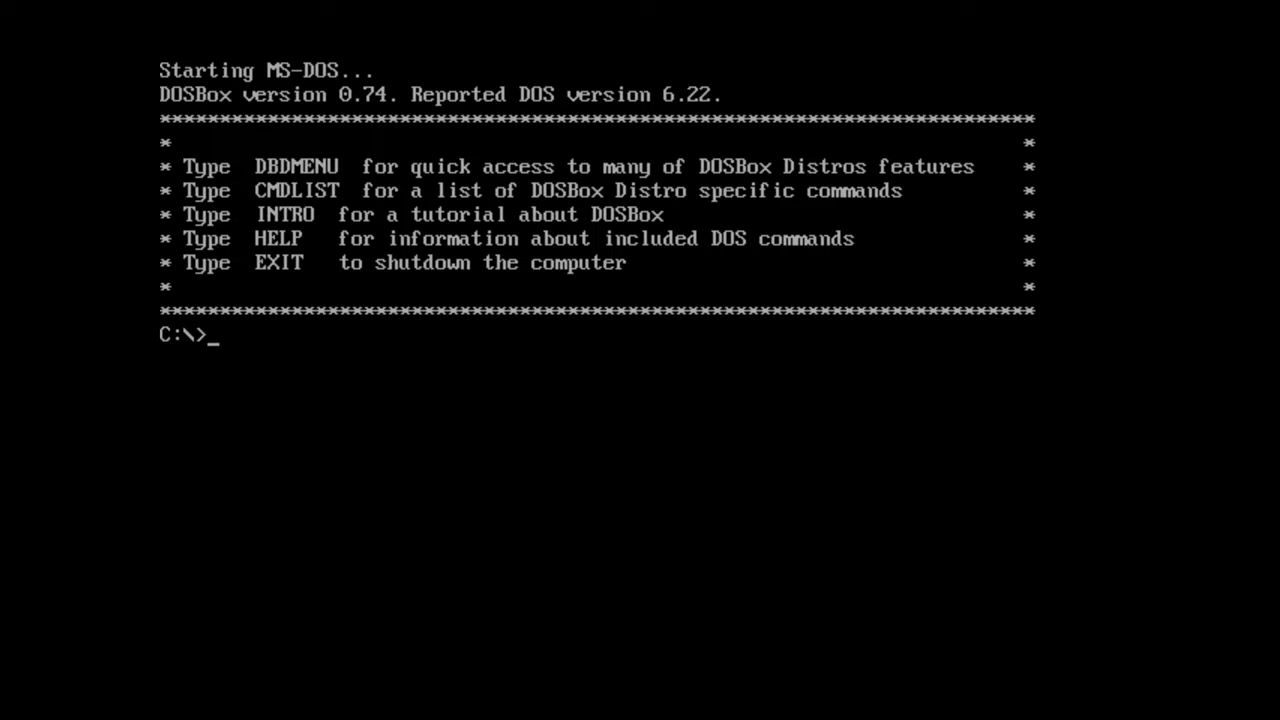
# - Run DBDMENU and choose item 1 from the DOSBox Distro menu
pyautogui.write('dbdme')
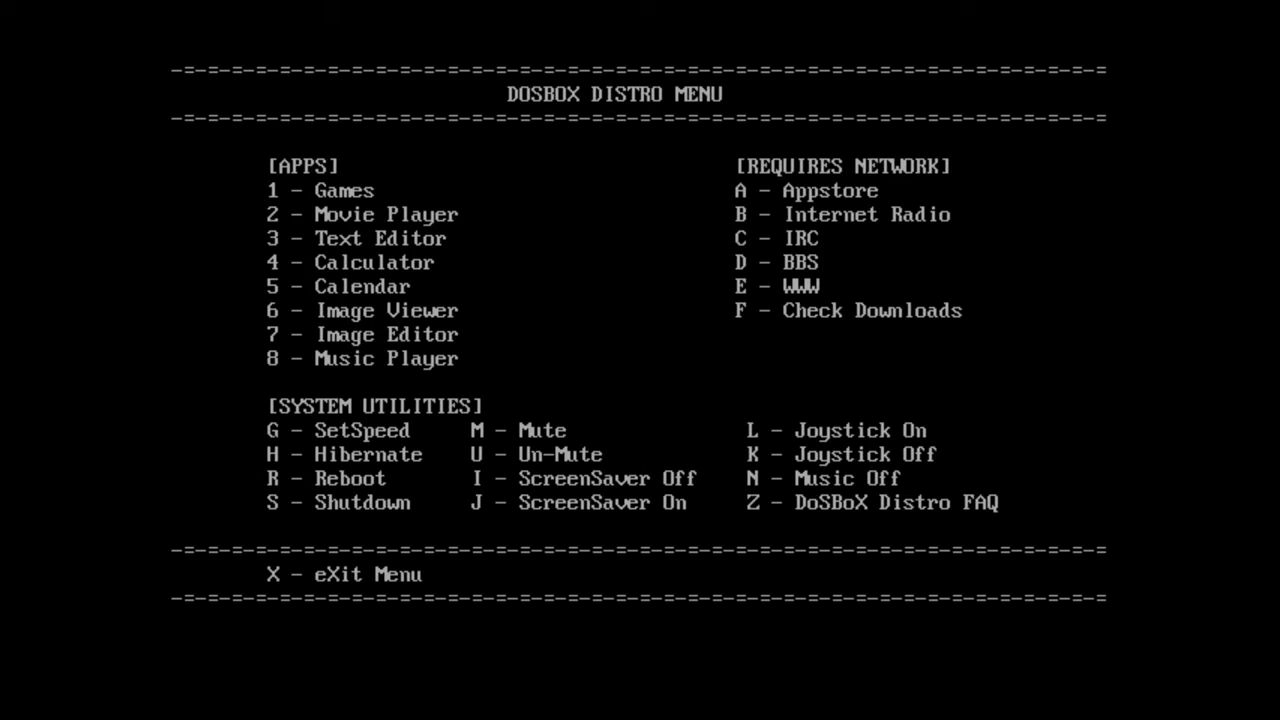
pyautogui.press('1')
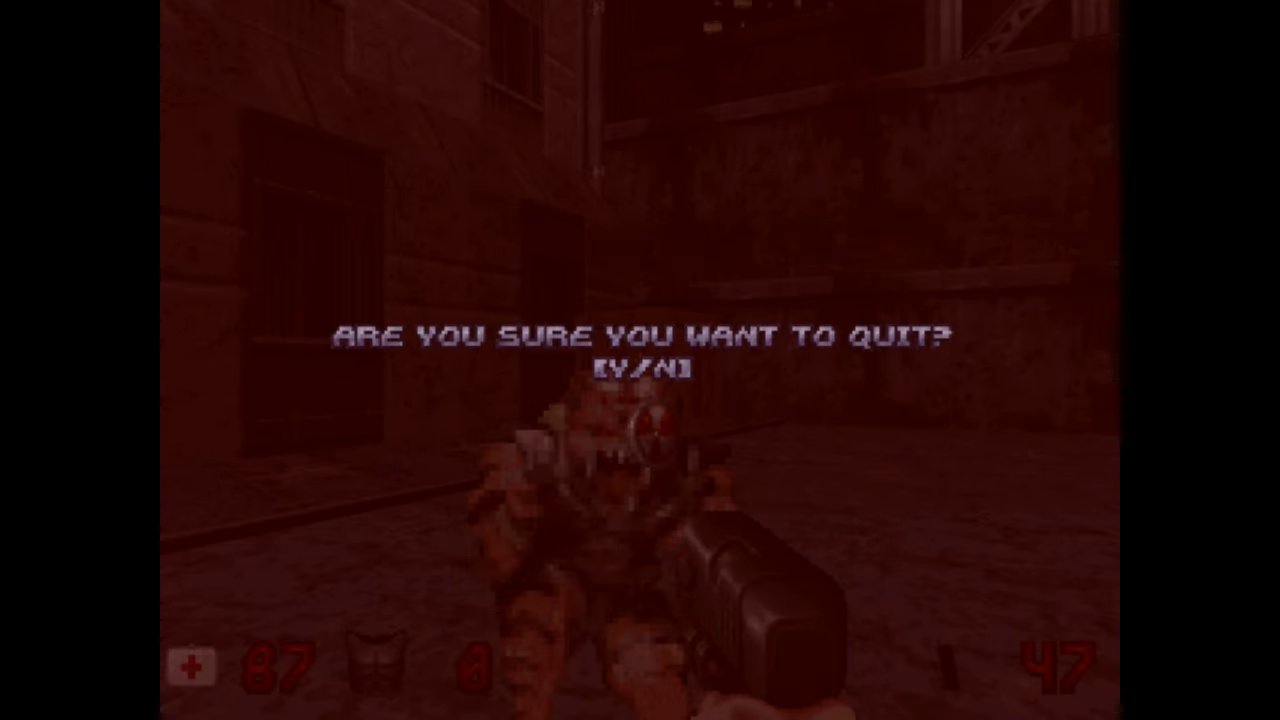
# - Answer Y to confirm quitting the shooter game
pyautogui.press('y')
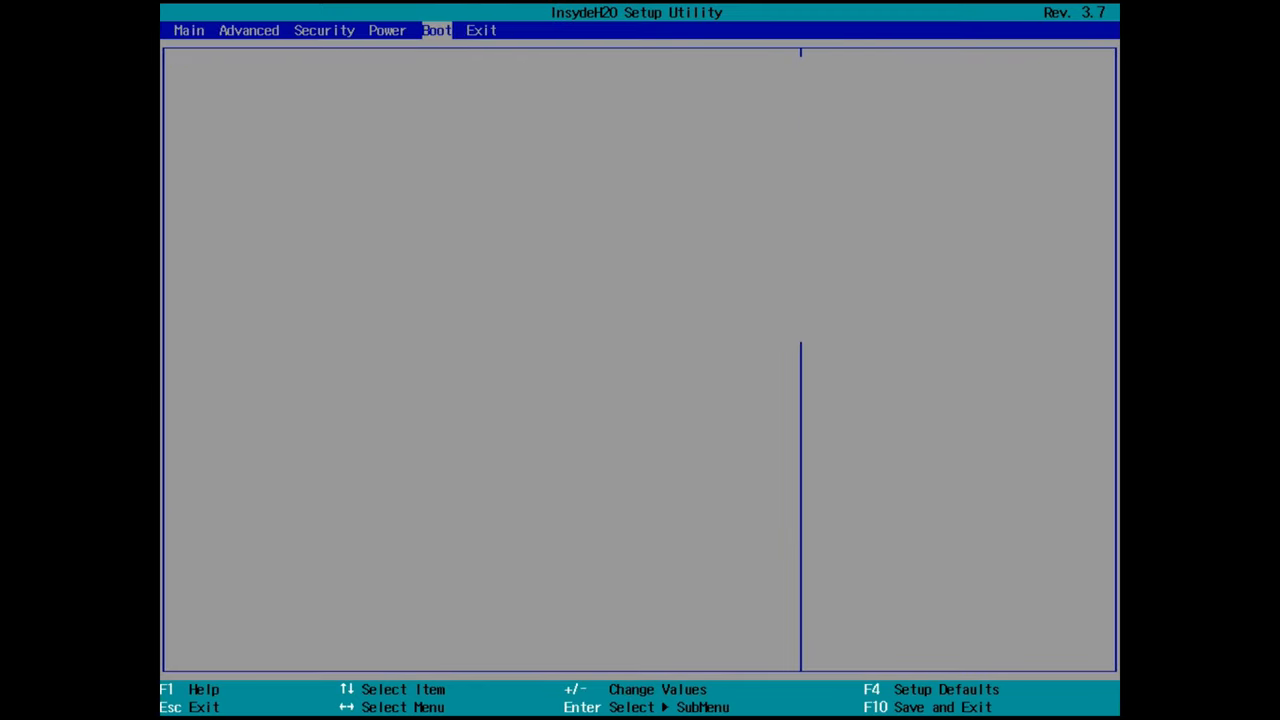
# - Switch the InsydeH2O firmware setup to the Boot tab
pyautogui.click(436, 30)
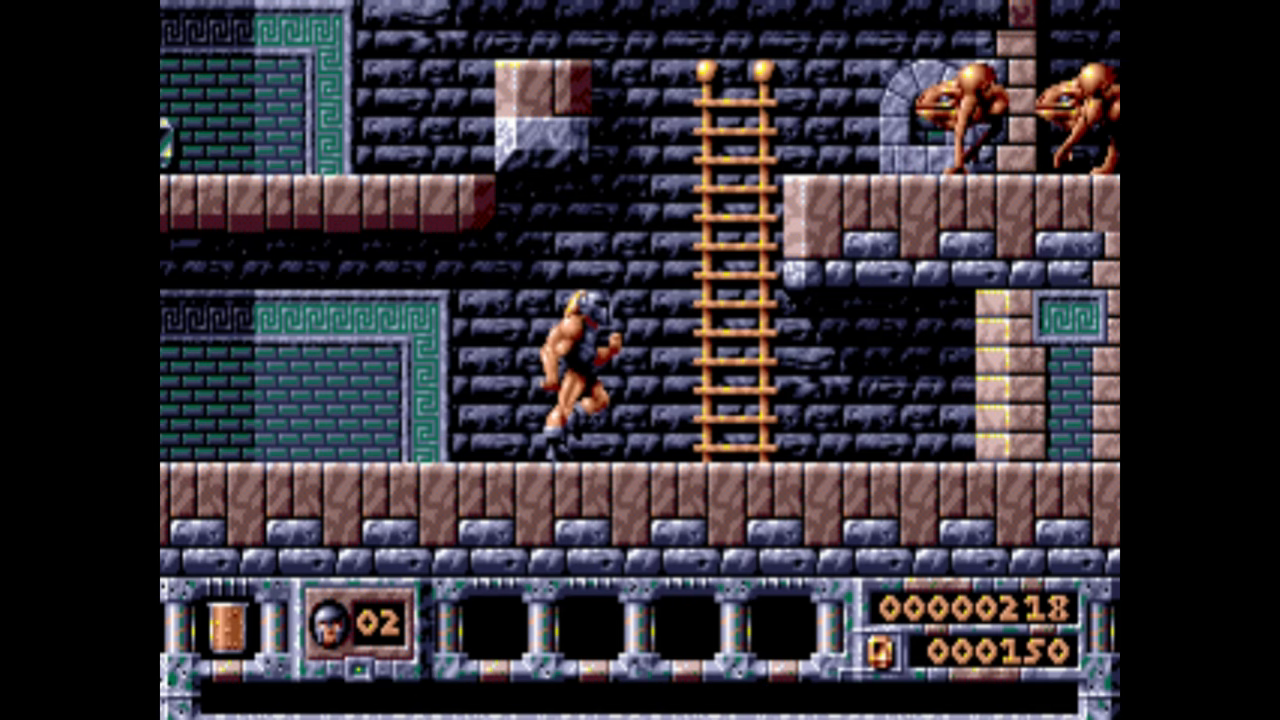
# - Steer the warrior across the brick level with the arrow keys
pyautogui.press('Up')
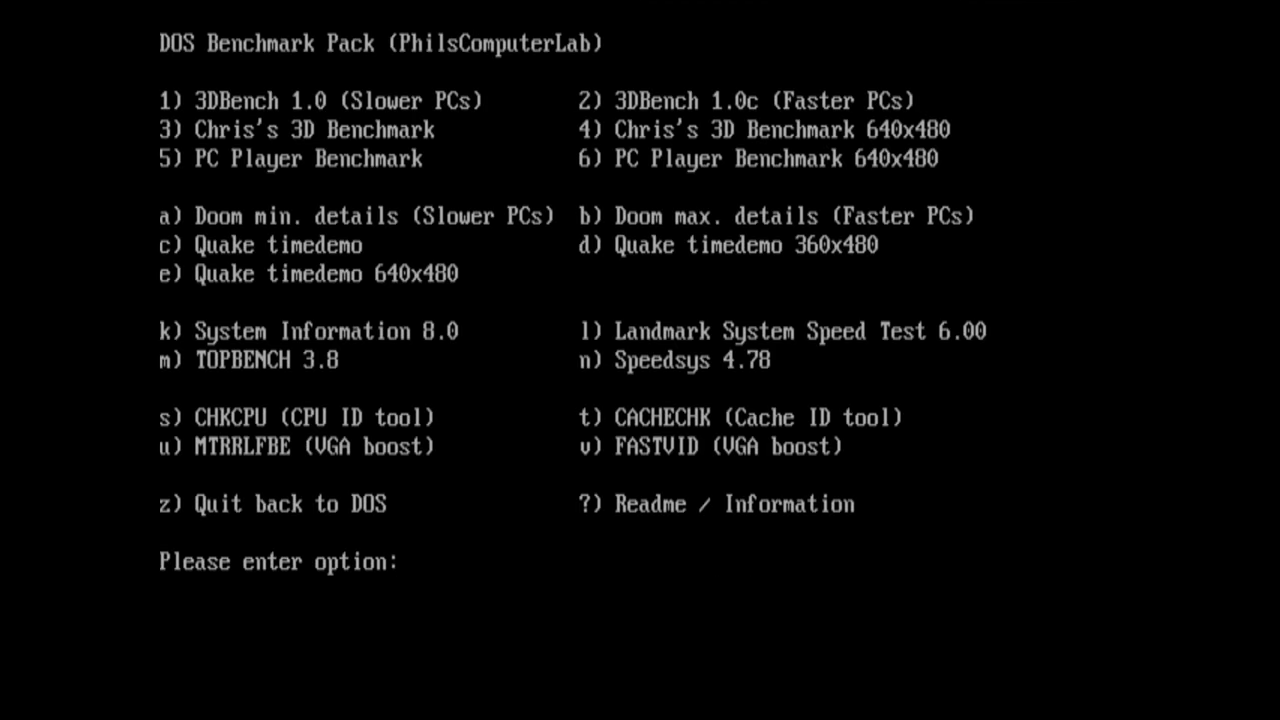
# - Quit the DOS Benchmark Pack to the DOS prompt with z
pyautogui.write('z')
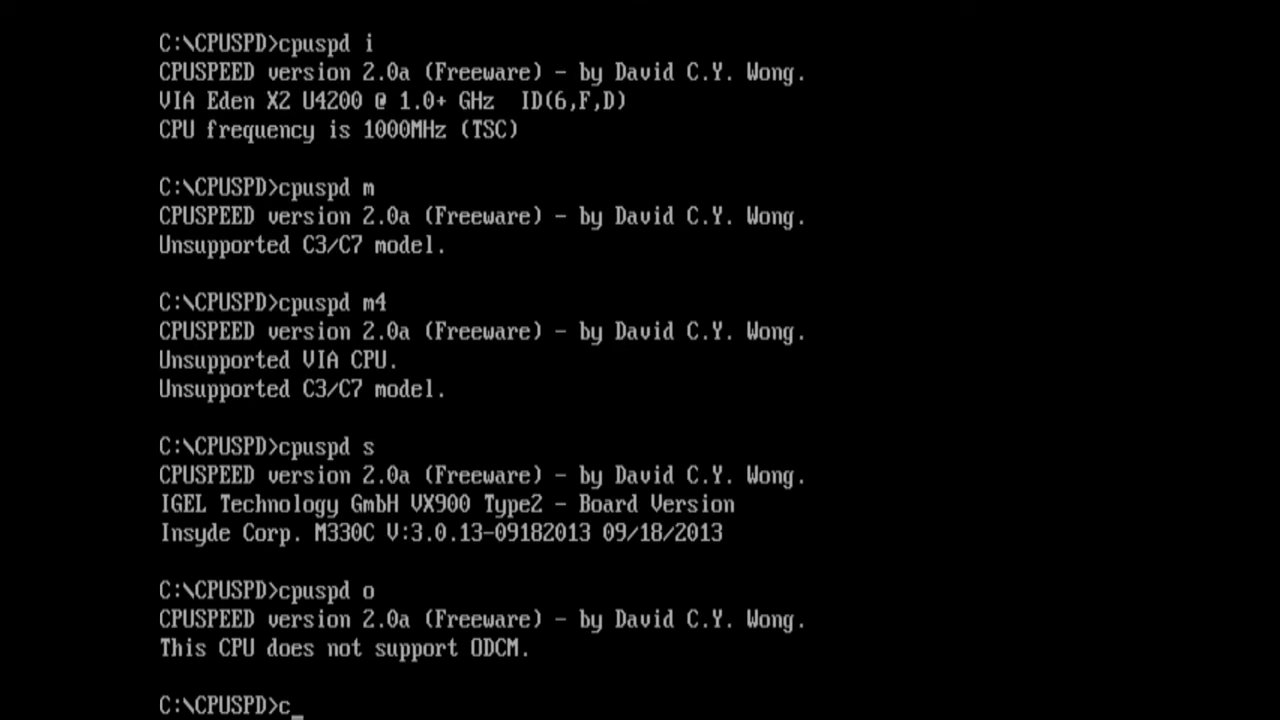
# - Run cpuspd t to read the 16/16 throttle, then cpuspd t1 to throttle to 1/16
pyautogui.write('puspd t')
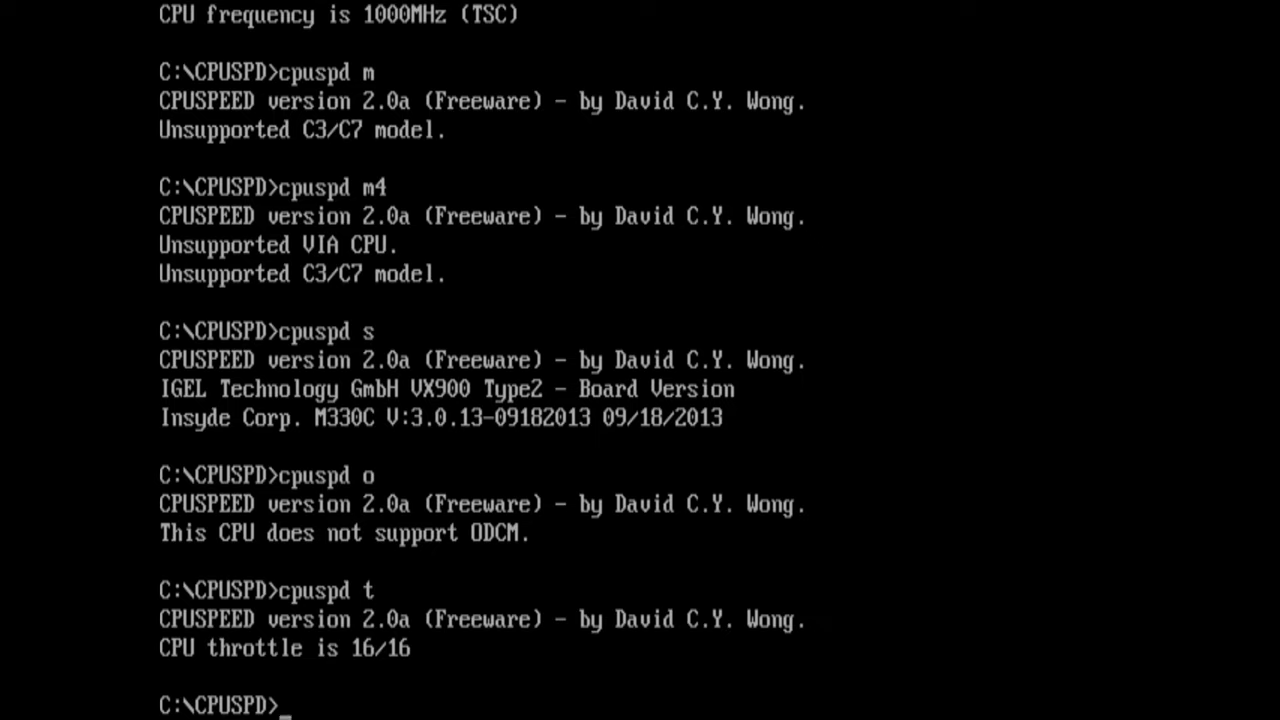
pyautogui.write('cpuspd')
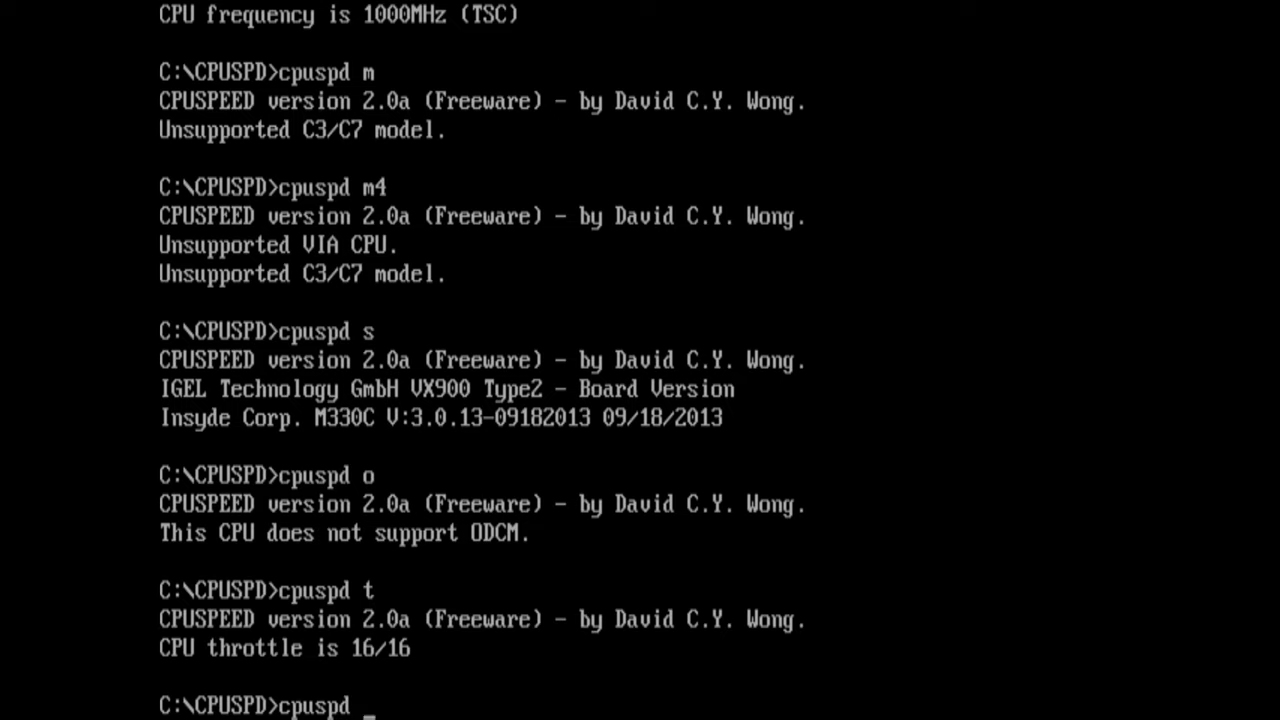
pyautogui.write('t1')
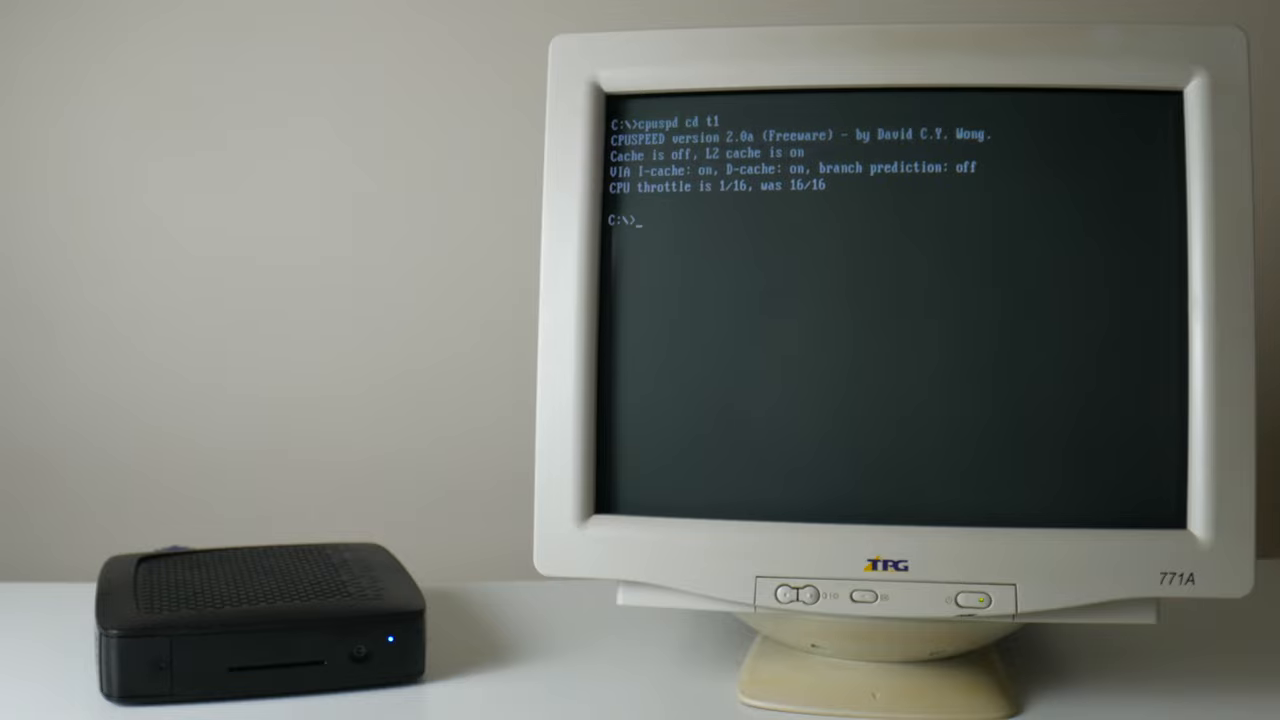
# - Change into the SOPWITH1 directory and begin entering the Sopwith launch command
pyautogui.write('cd so')
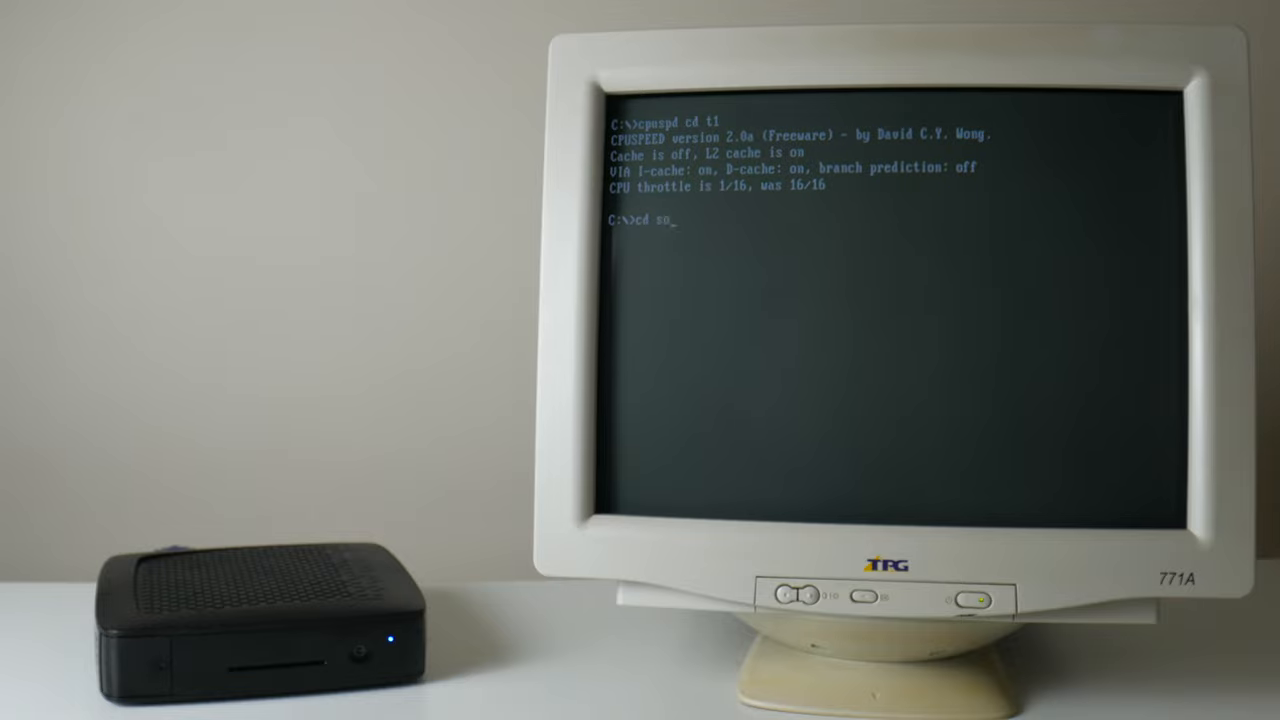
pyautogui.write('pwith1')
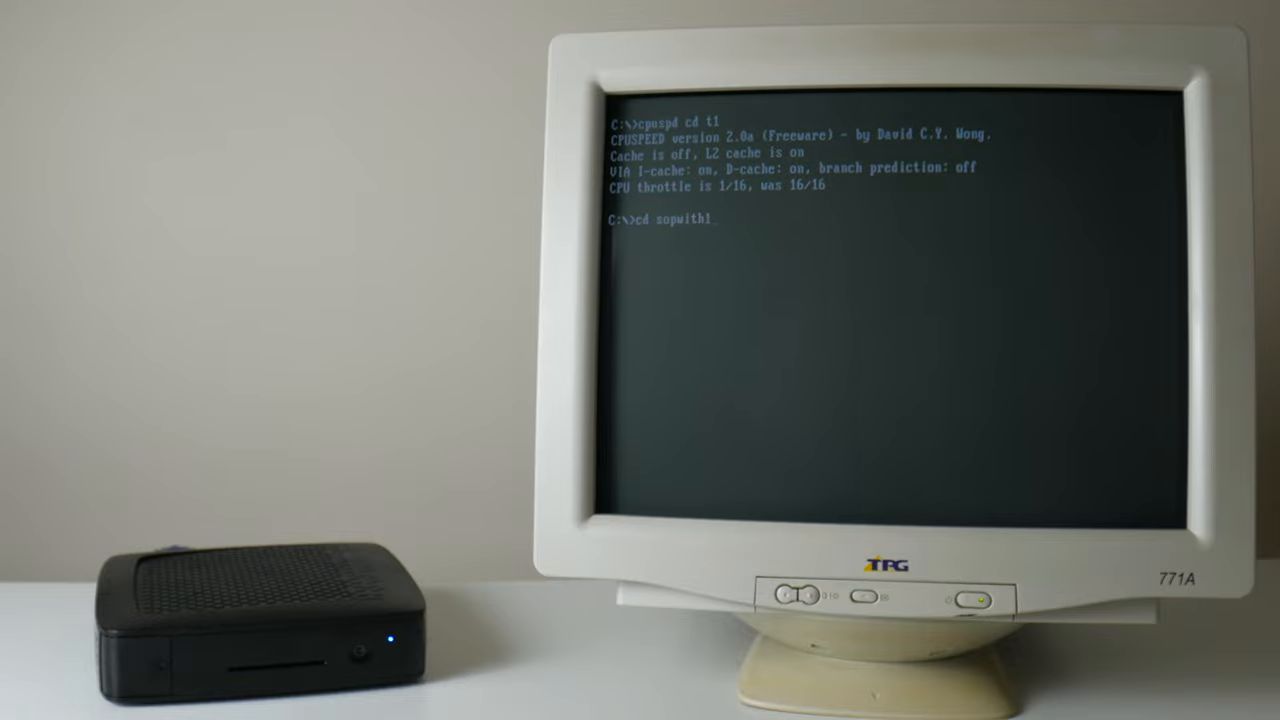
pyautogui.write('sopwi')
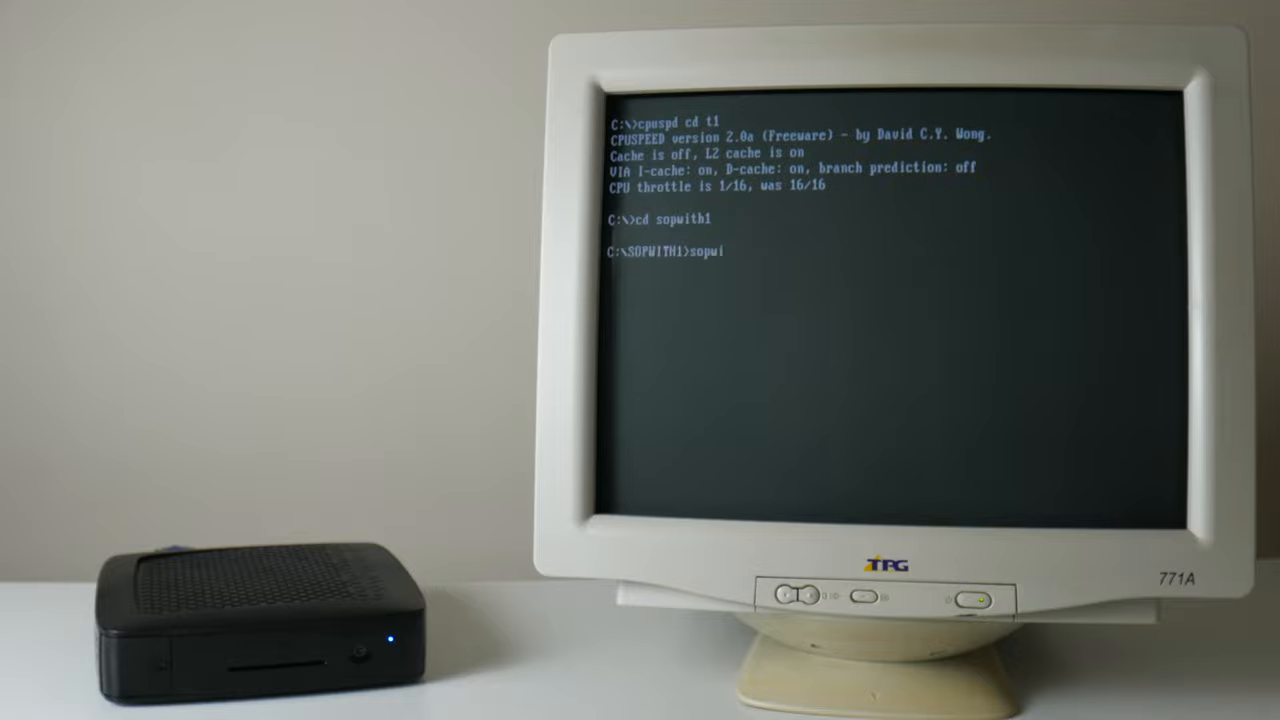